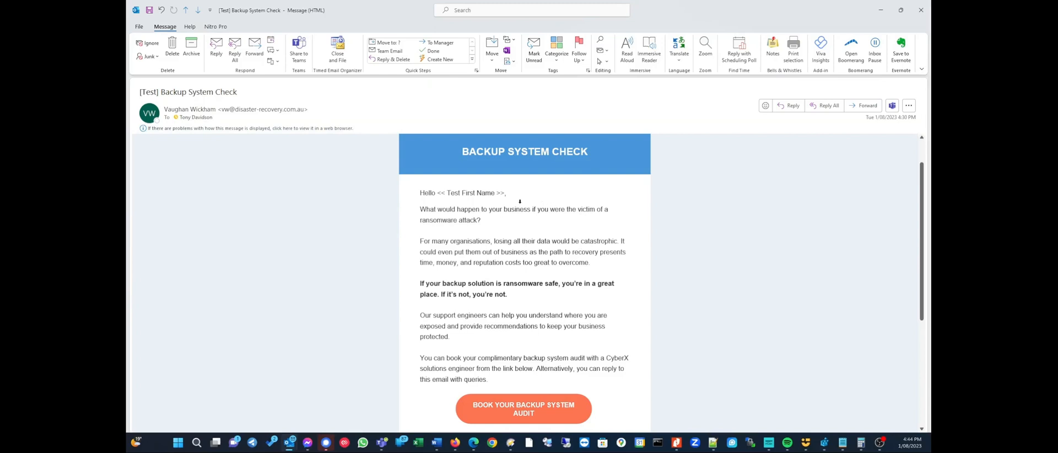
{"action": "mouse_move", "coordinate": [340, 218]}
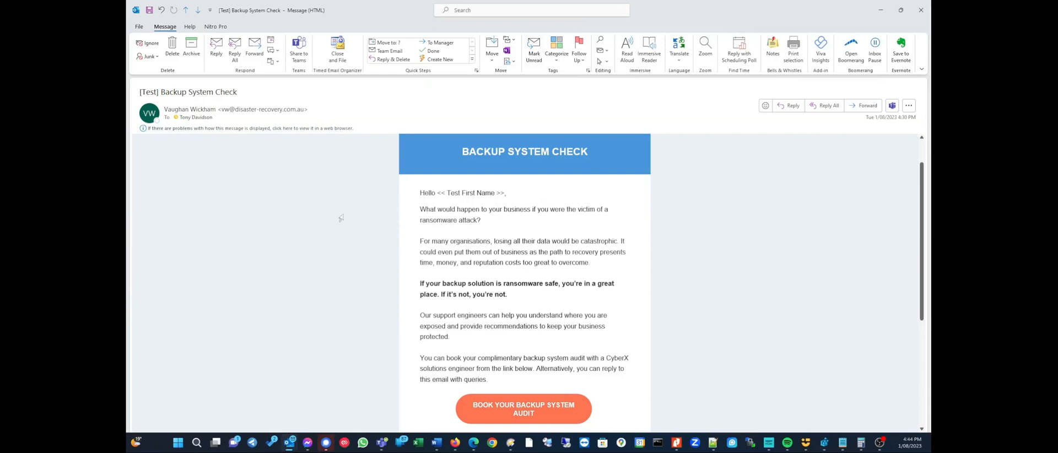
{"action": "mouse_move", "coordinate": [218, 221]}
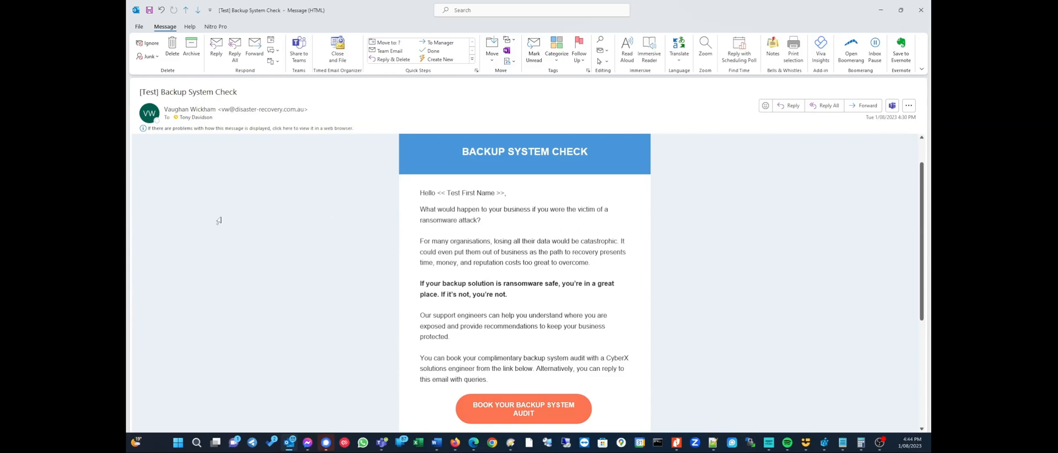
{"action": "mouse_move", "coordinate": [211, 208]}
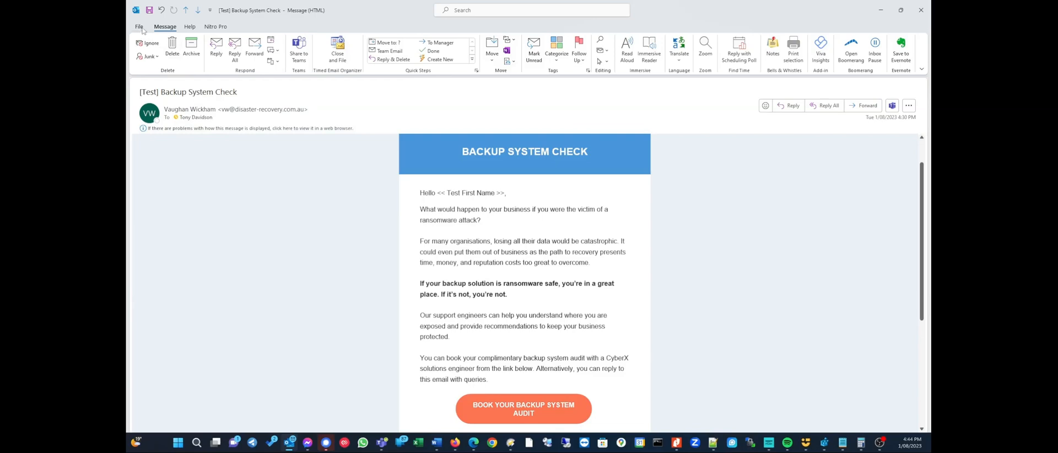
Step: Save the Backup System Check email as an HTML file in the Journeys folder
{"action": "left_click", "coordinate": [139, 26]}
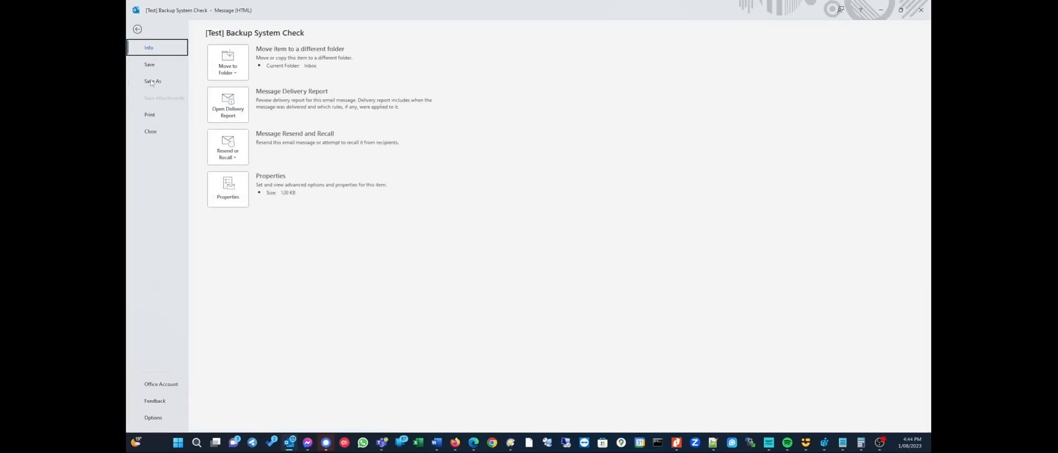
{"action": "left_click", "coordinate": [152, 81]}
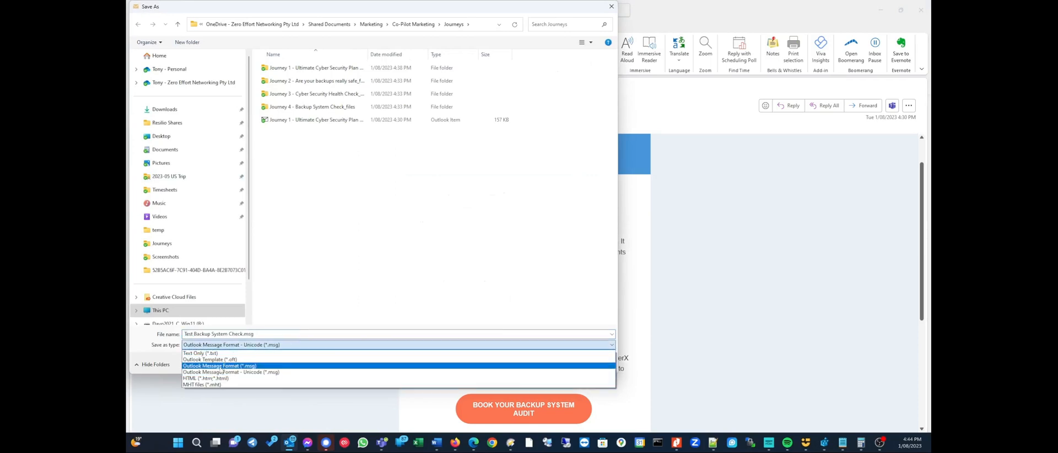
{"action": "left_click", "coordinate": [206, 378]}
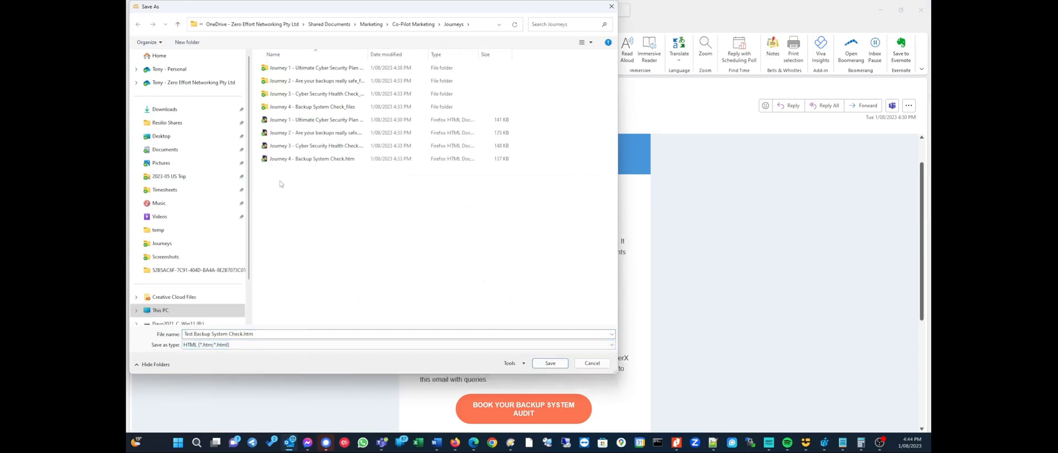
{"action": "mouse_move", "coordinate": [446, 403]}
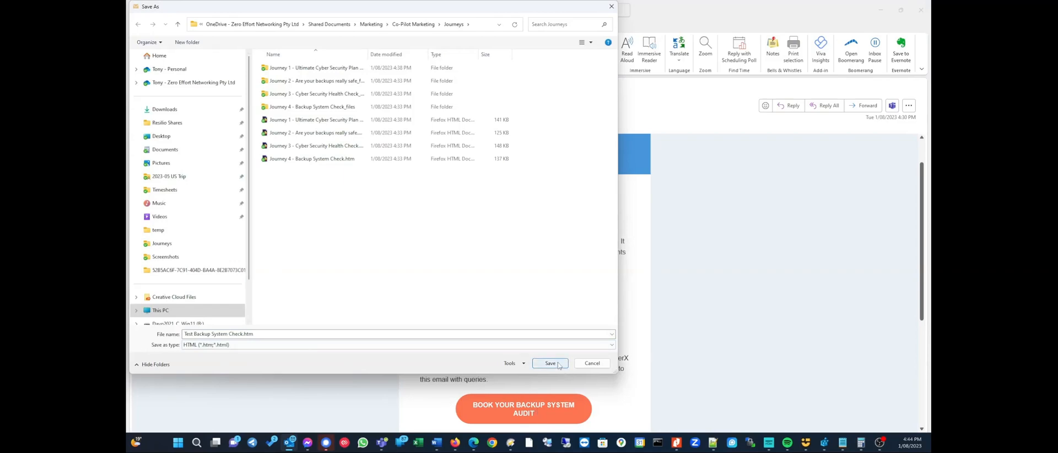
{"action": "left_click", "coordinate": [550, 363]}
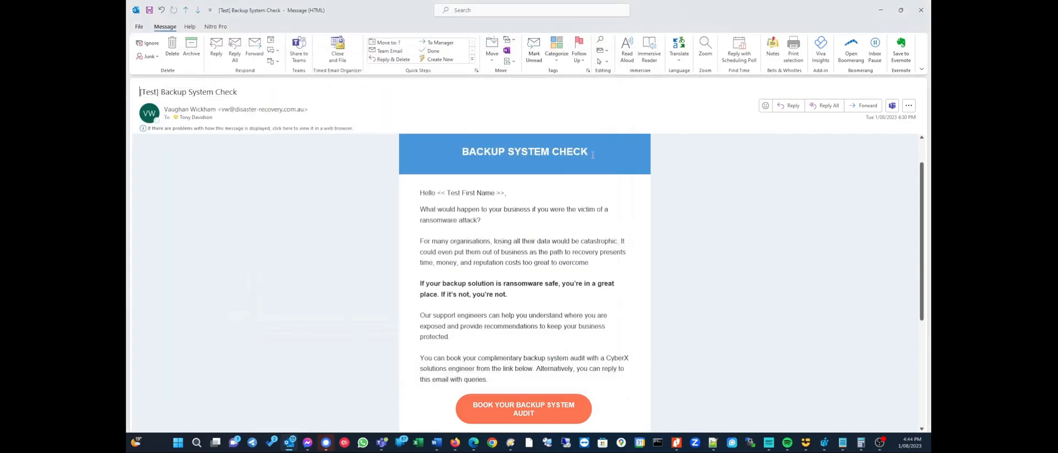
Step: Open Test Backup System Check.htm from the Journeys folder in a blank Word document
{"action": "left_click", "coordinate": [436, 441]}
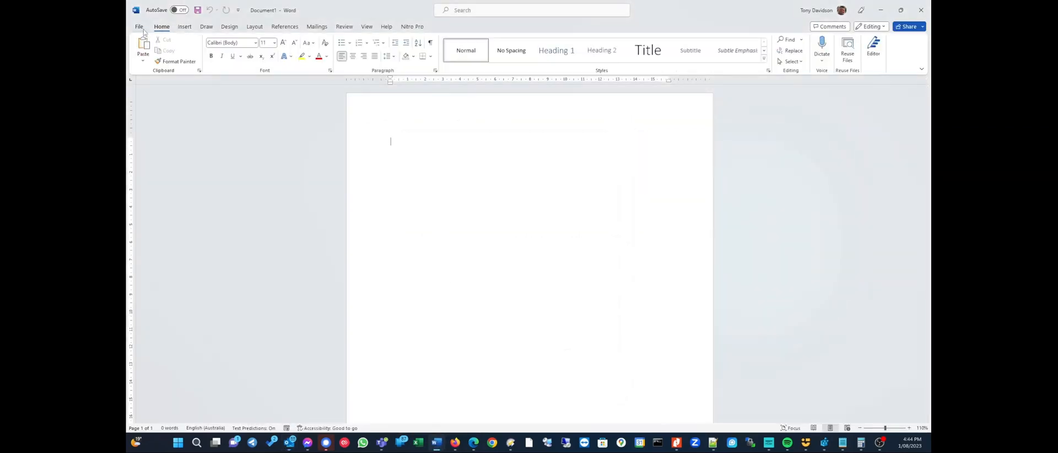
{"action": "left_click", "coordinate": [139, 27]}
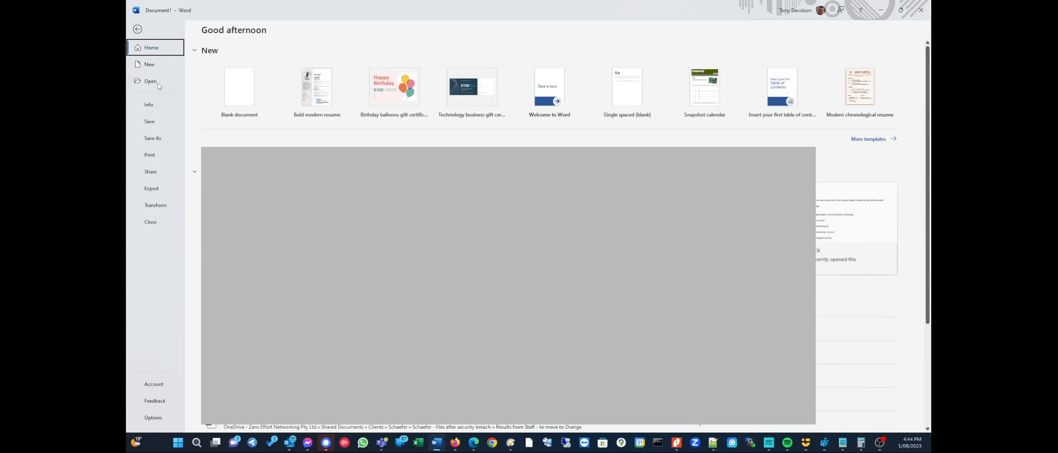
{"action": "left_click", "coordinate": [150, 81]}
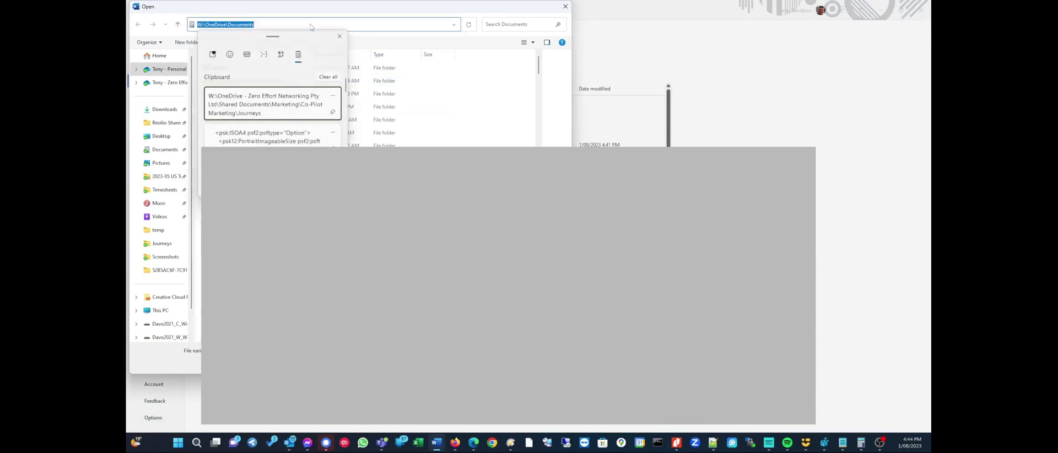
{"action": "left_click", "coordinate": [272, 104]}
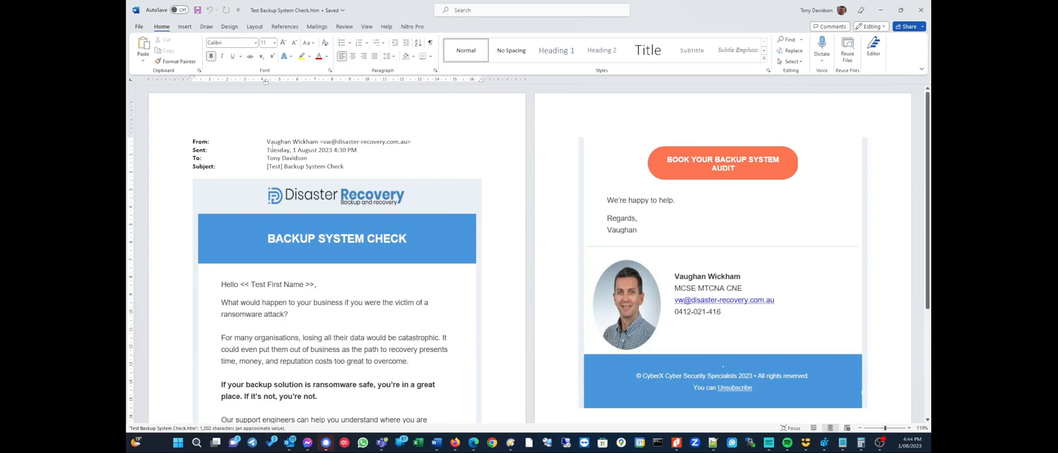
Step: Delete the From/Sent/To/Subject header block, save, and accept the security notice
{"action": "left_click_drag", "start_coordinate": [195, 141], "coordinate": [416, 165]}
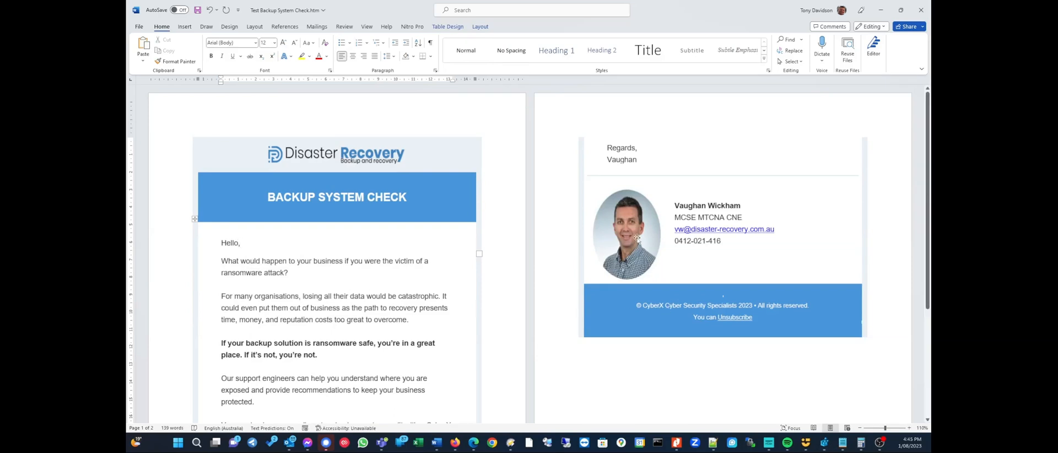
{"action": "left_click", "coordinate": [626, 235]}
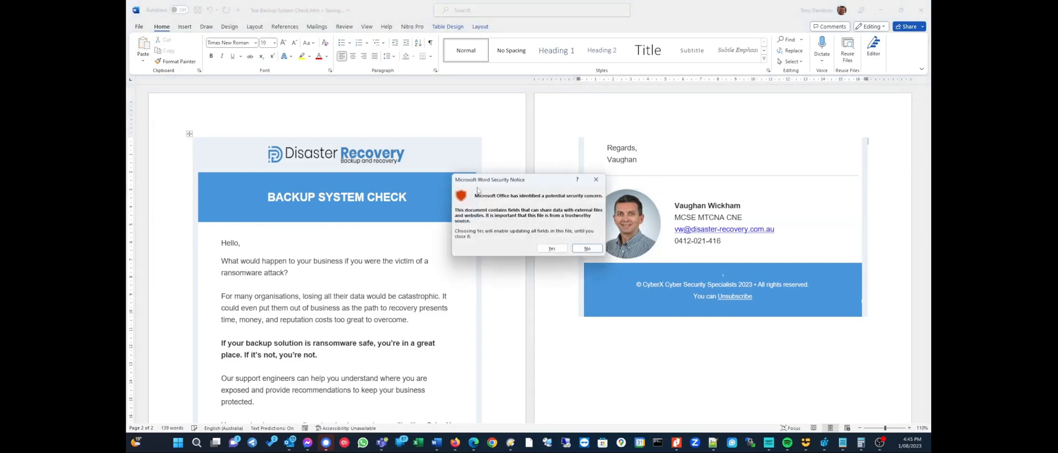
{"action": "left_click", "coordinate": [586, 248]}
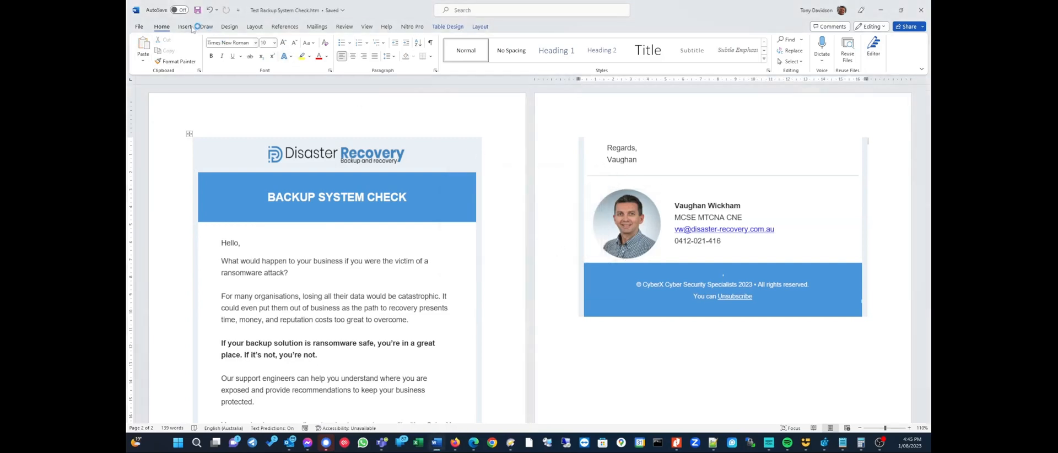
Step: Enter a much larger page height under More Paper Sizes in Page Setup
{"action": "left_click", "coordinate": [254, 26]}
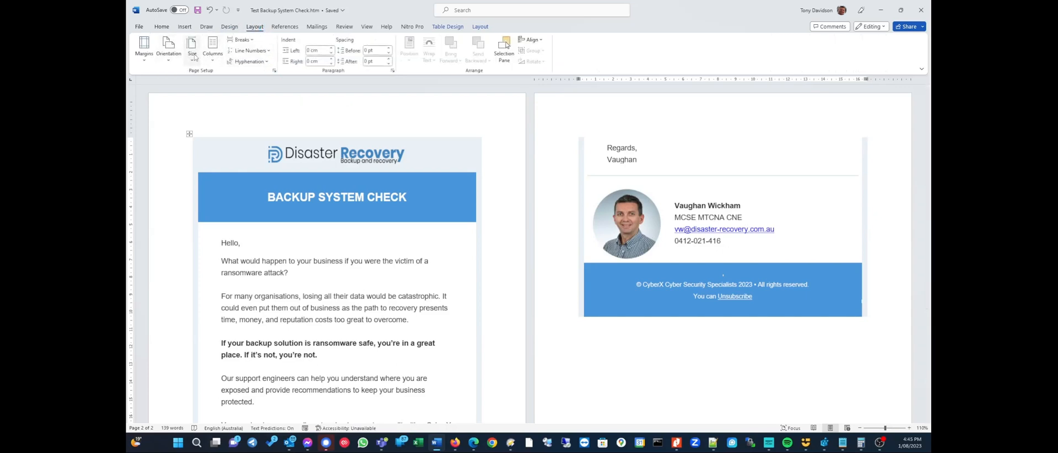
{"action": "left_click", "coordinate": [192, 47]}
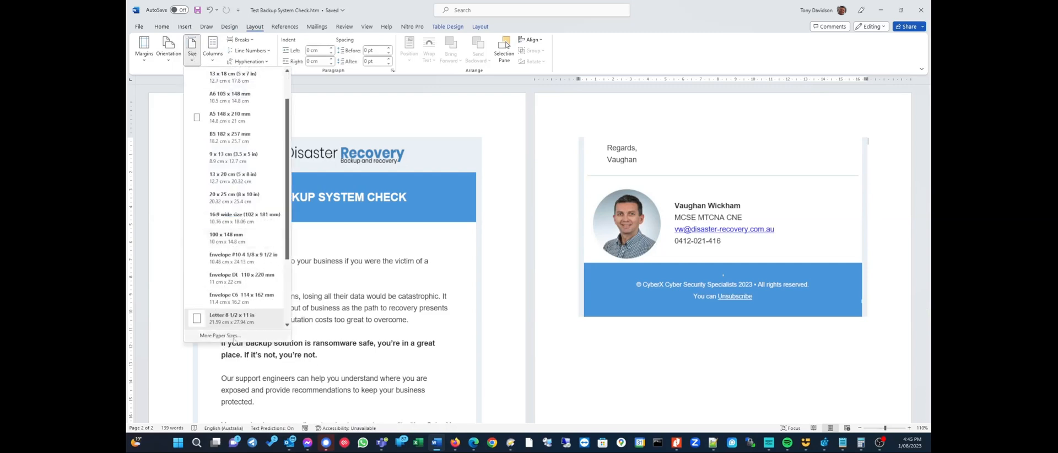
{"action": "left_click", "coordinate": [220, 335]}
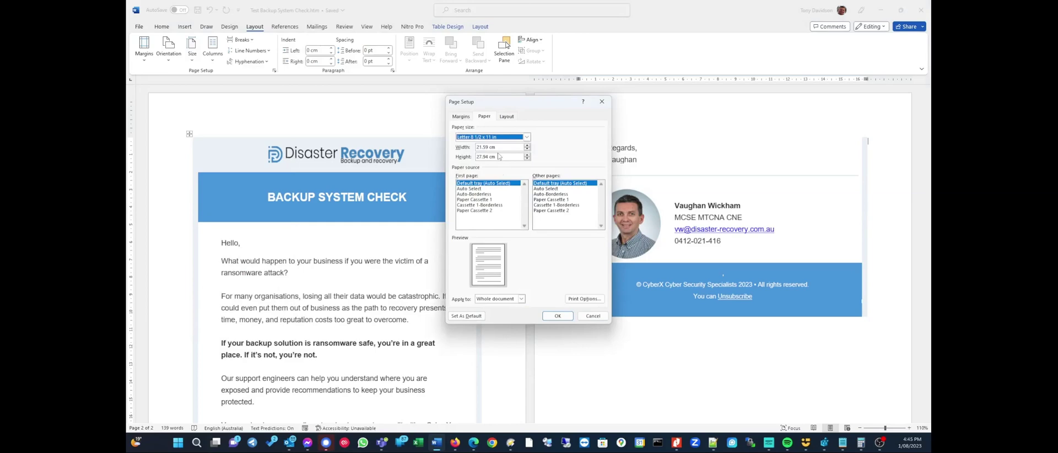
{"action": "triple_click", "coordinate": [497, 156]}
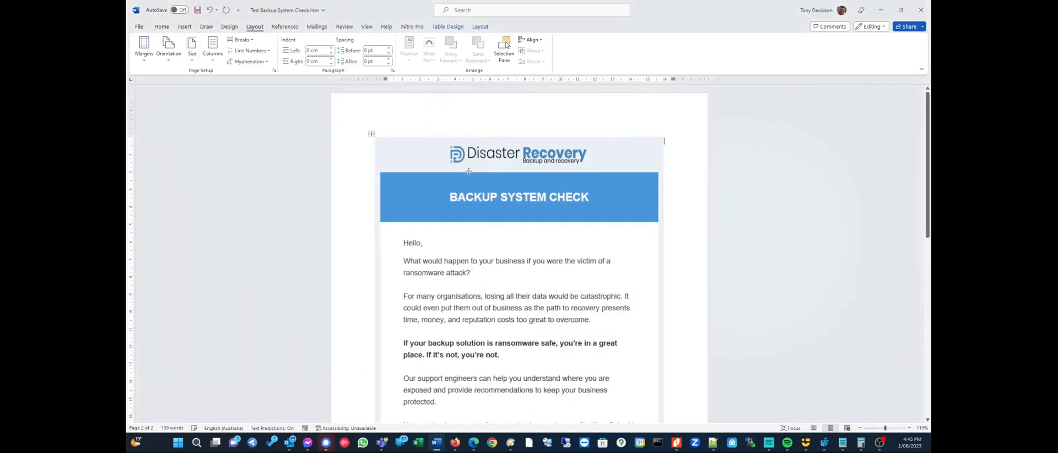
{"action": "scroll", "scroll_direction": "down", "scroll_amount": 3}
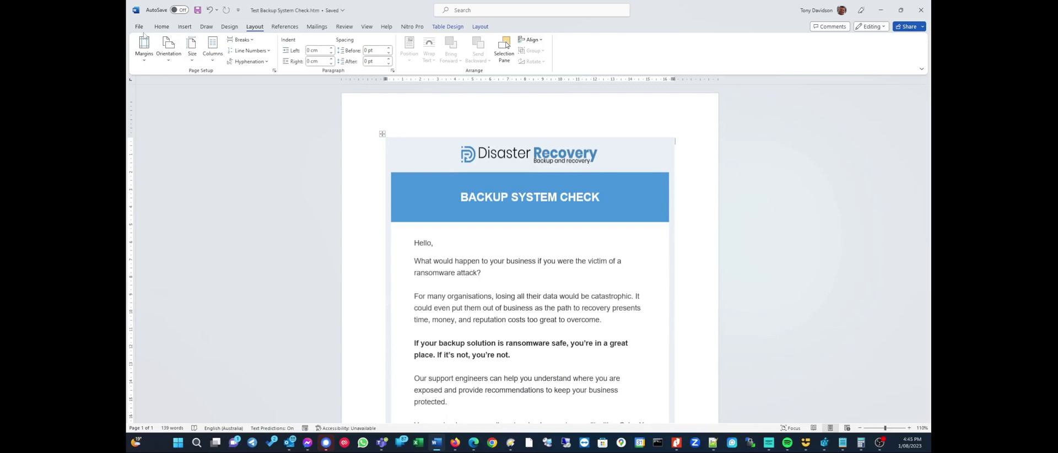
Step: Export the document via Create PDF/XPS, publishing it to open in Nitro Pro
{"action": "left_click", "coordinate": [138, 26]}
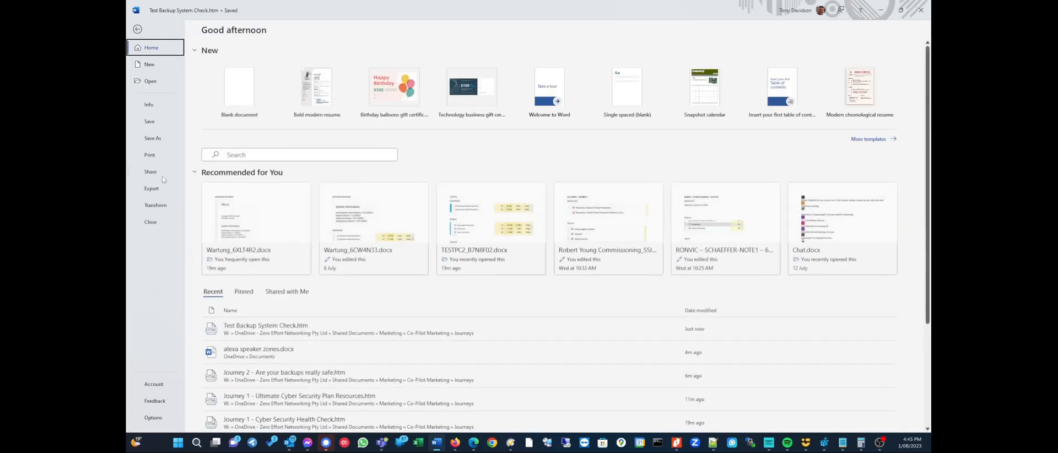
{"action": "left_click", "coordinate": [151, 187]}
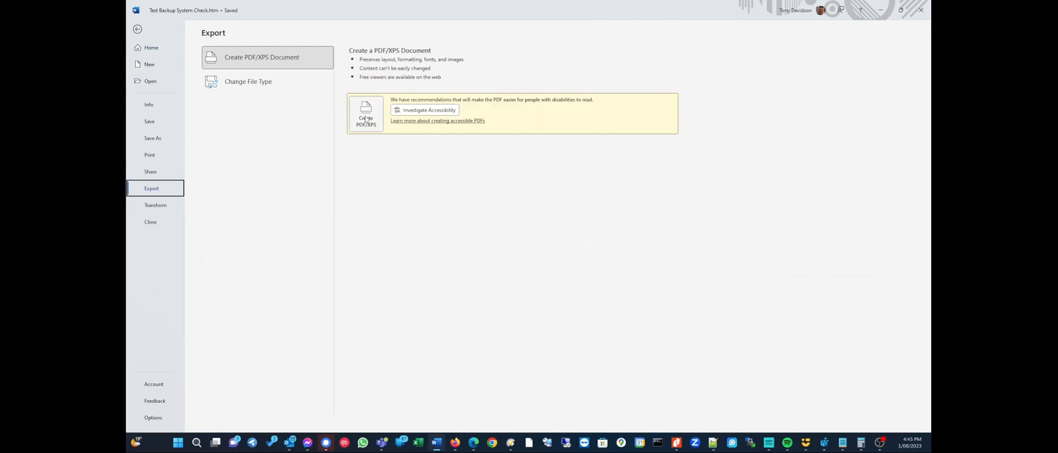
{"action": "left_click", "coordinate": [366, 114]}
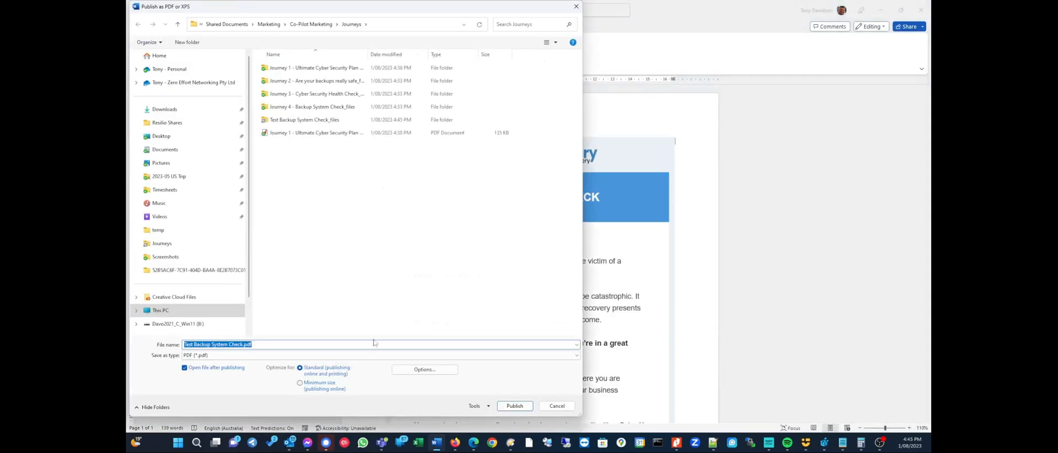
{"action": "left_click", "coordinate": [514, 405]}
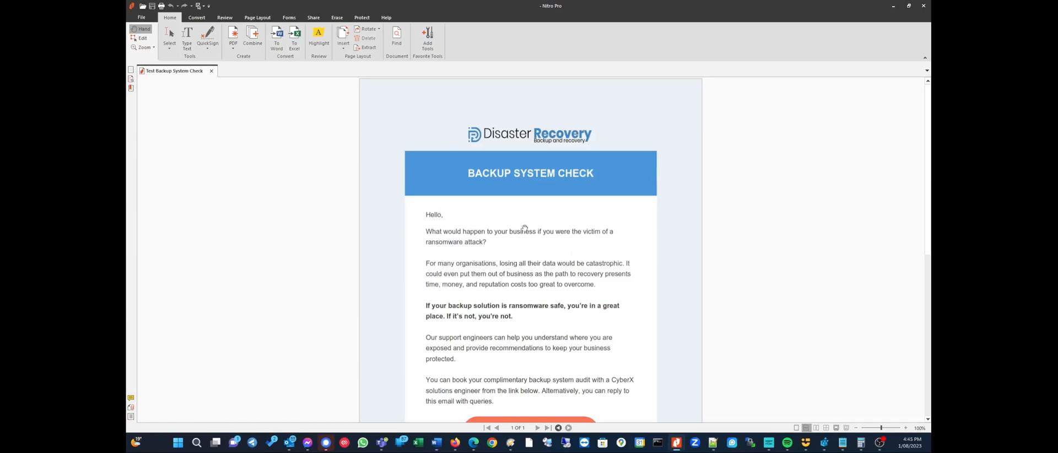
{"action": "scroll", "scroll_direction": "down", "scroll_amount": 3}
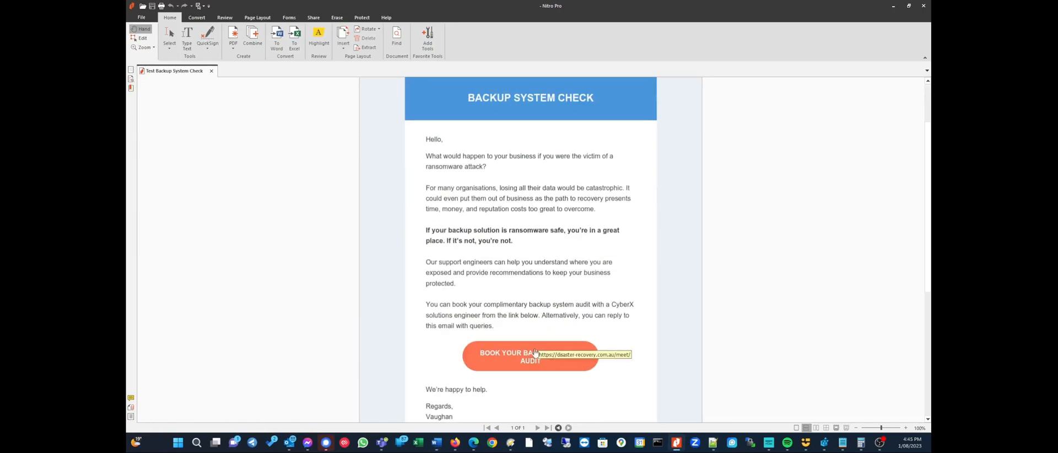
{"action": "mouse_move", "coordinate": [507, 330]}
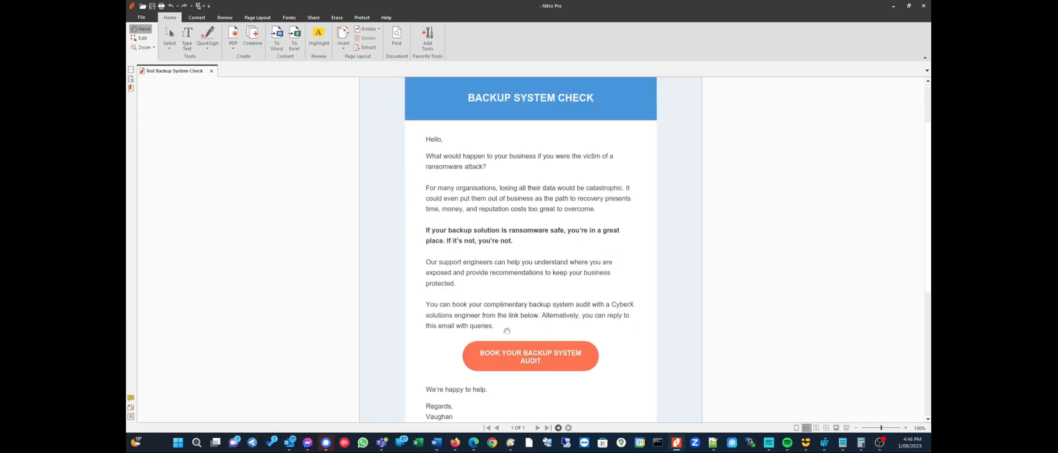
{"action": "scroll", "scroll_direction": "down", "scroll_amount": 3}
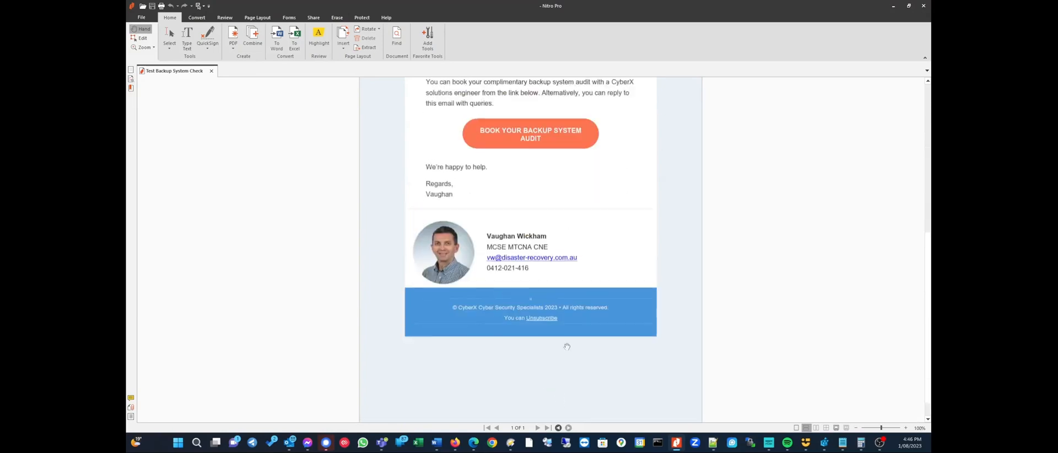
{"action": "scroll", "scroll_direction": "up", "scroll_amount": 3}
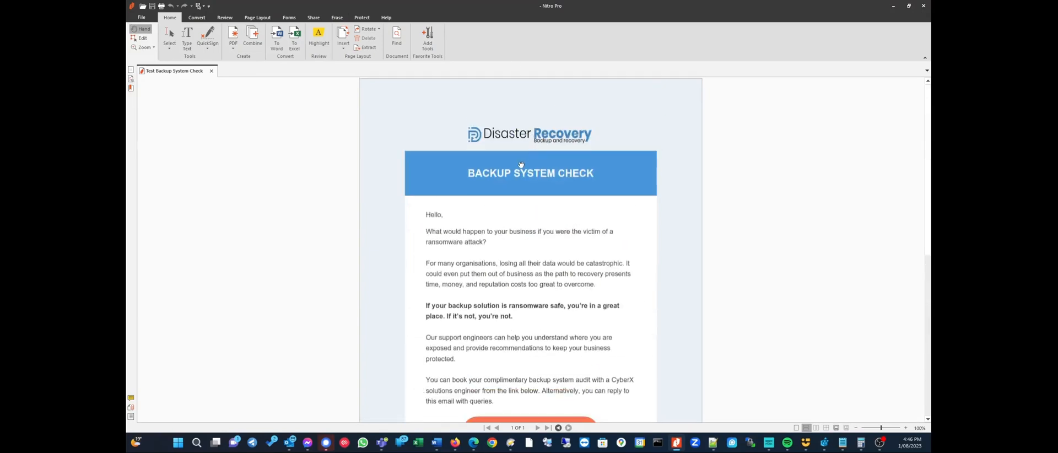
{"action": "mouse_move", "coordinate": [542, 195]}
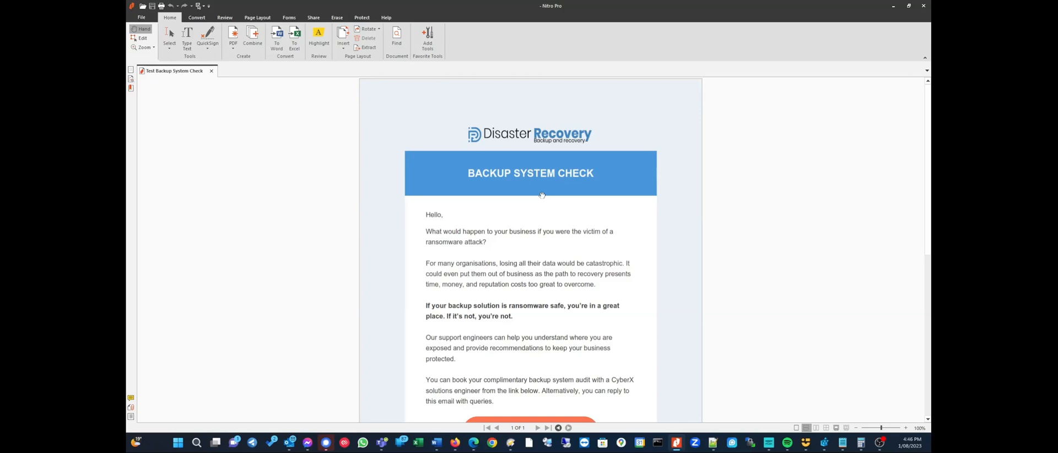
{"action": "mouse_move", "coordinate": [574, 226]}
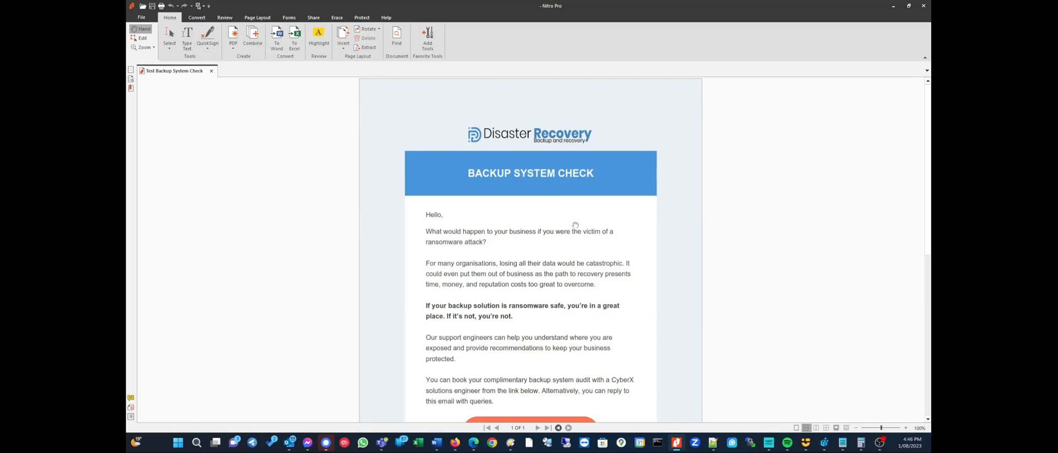
{"action": "scroll", "scroll_direction": "down", "scroll_amount": 3}
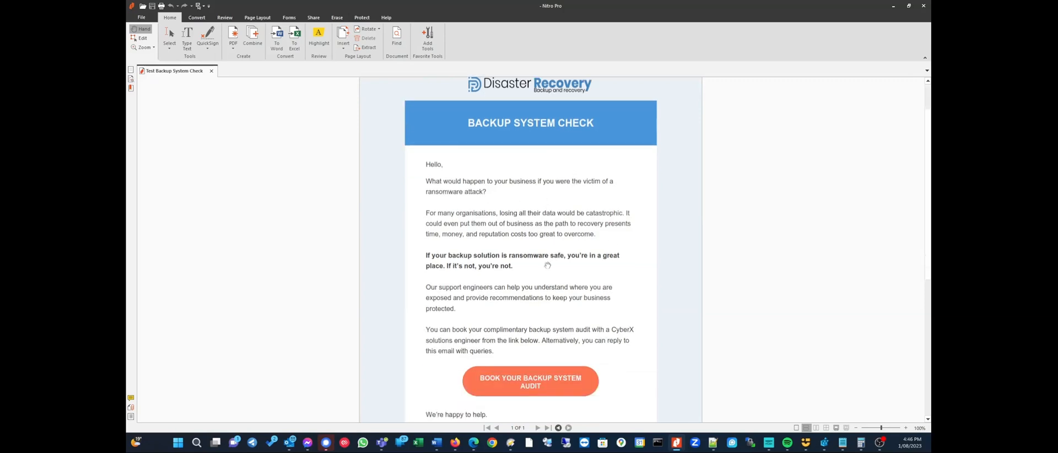
{"action": "mouse_move", "coordinate": [581, 279]}
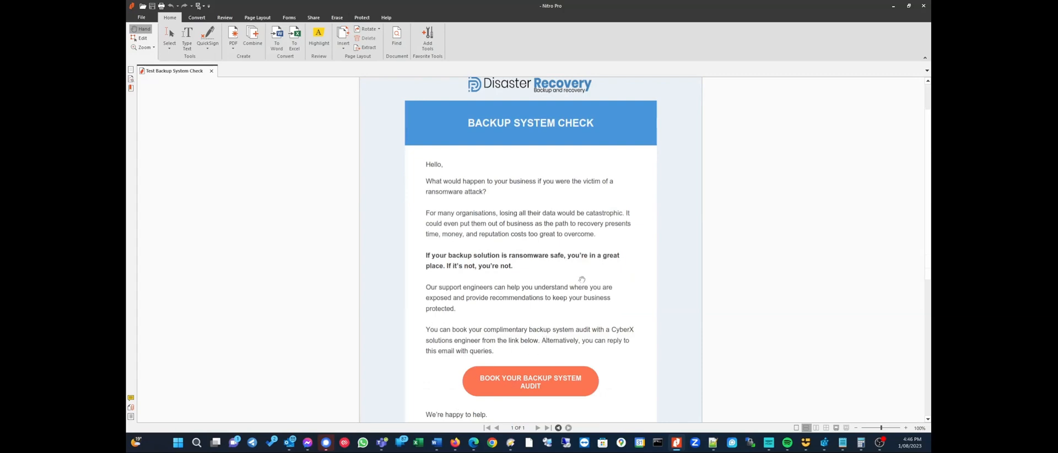